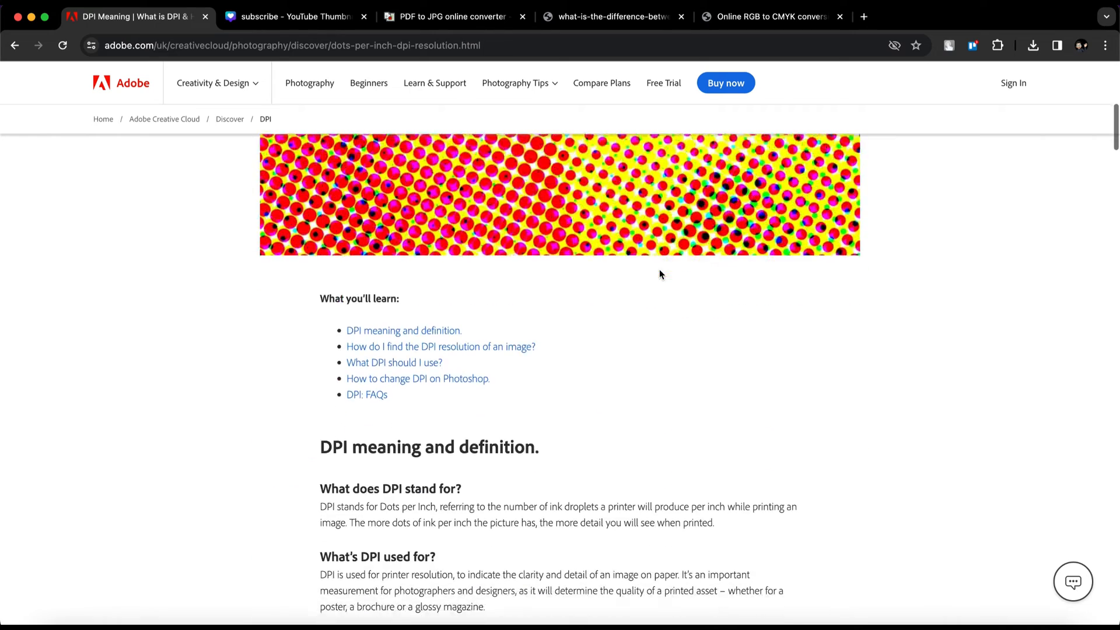
Download the live-stream thumbnail design from Canva as a PDF Print file.
click(292, 16)
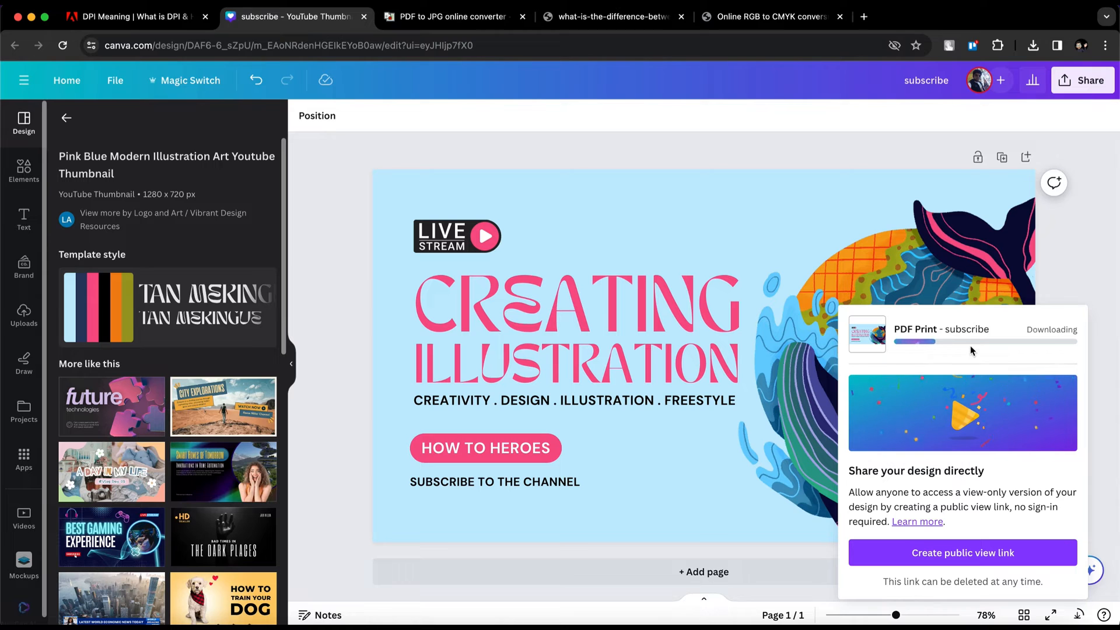
click(611, 17)
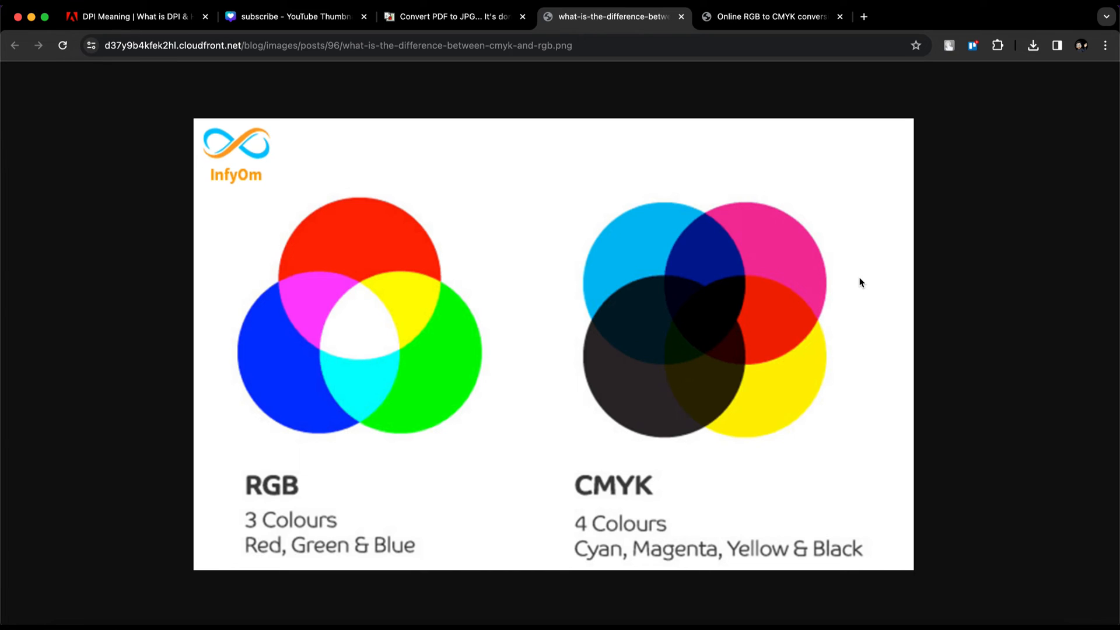
Switch to the rgb2cmyk.org 'Online RGB to CMYK converter' tab.
click(764, 16)
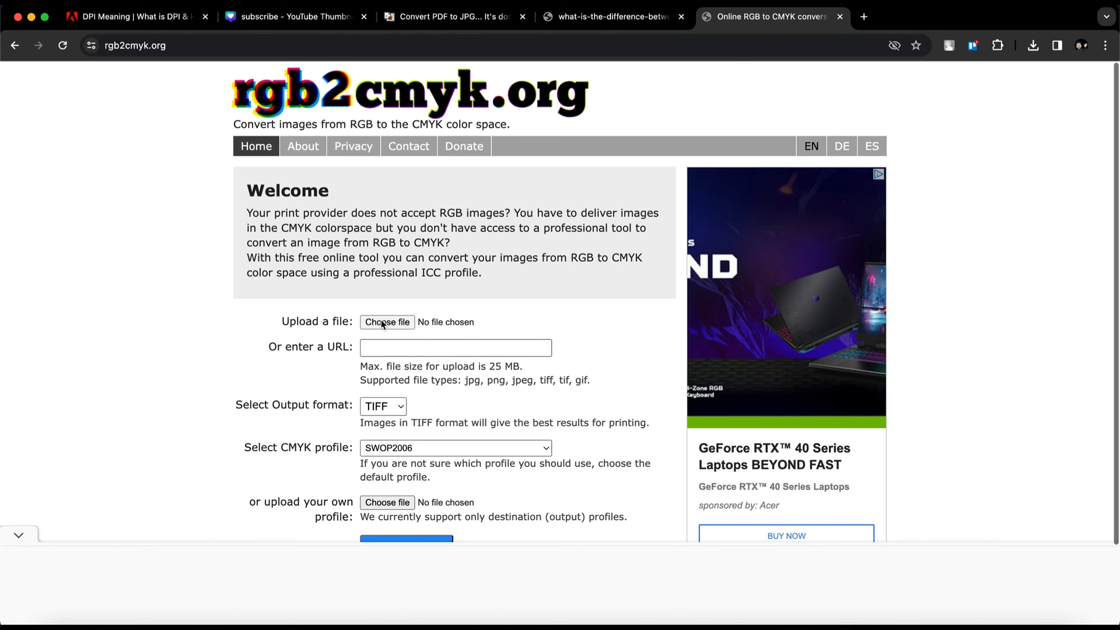